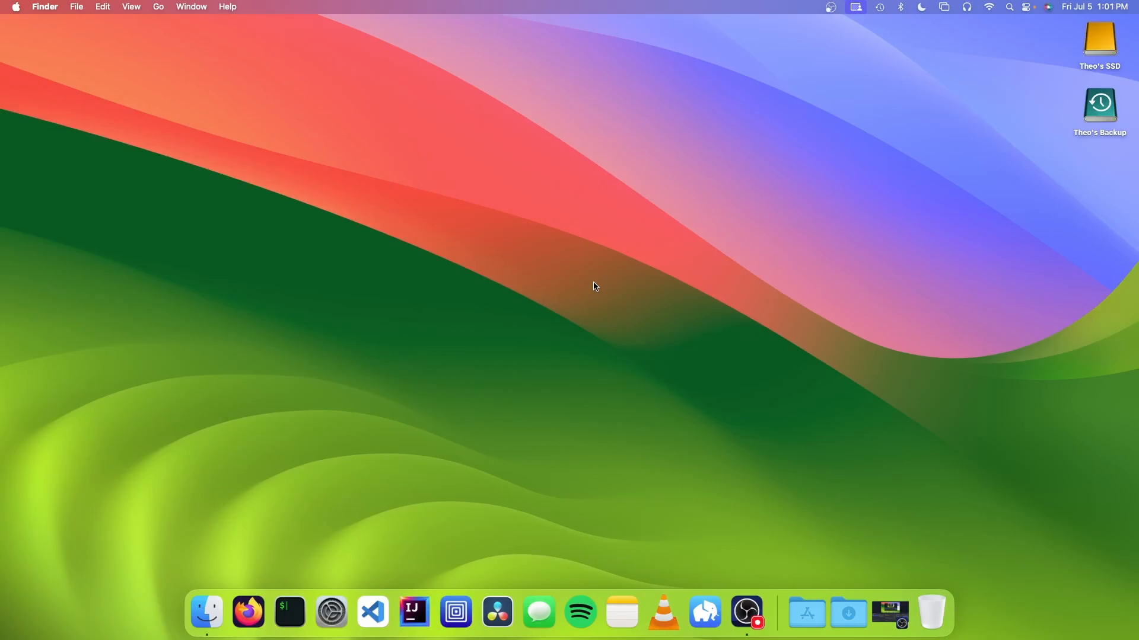
pyautogui.moveTo(497, 612)
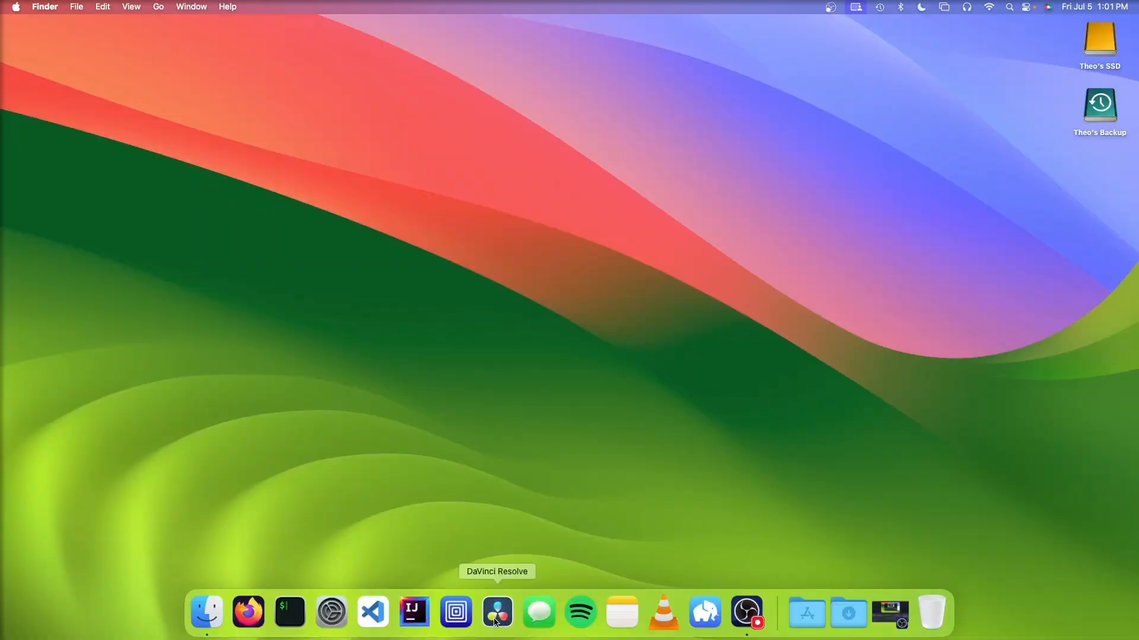
# Launch DaVinci Resolve and open the Test project from the Project Manager.
pyautogui.click(497, 612)
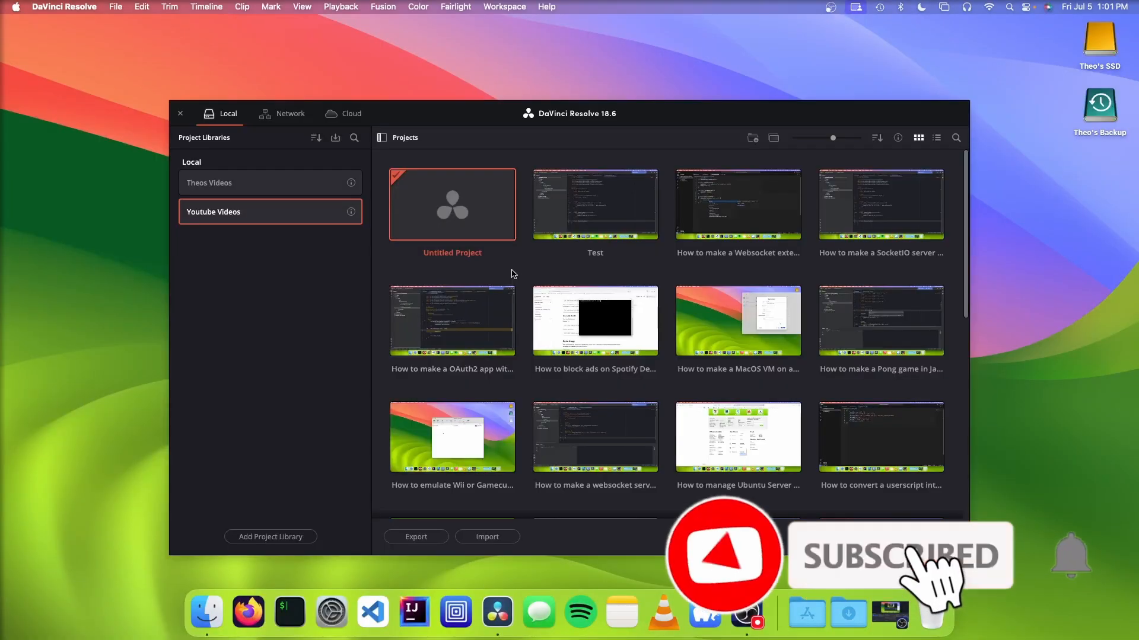
pyautogui.doubleClick(594, 205)
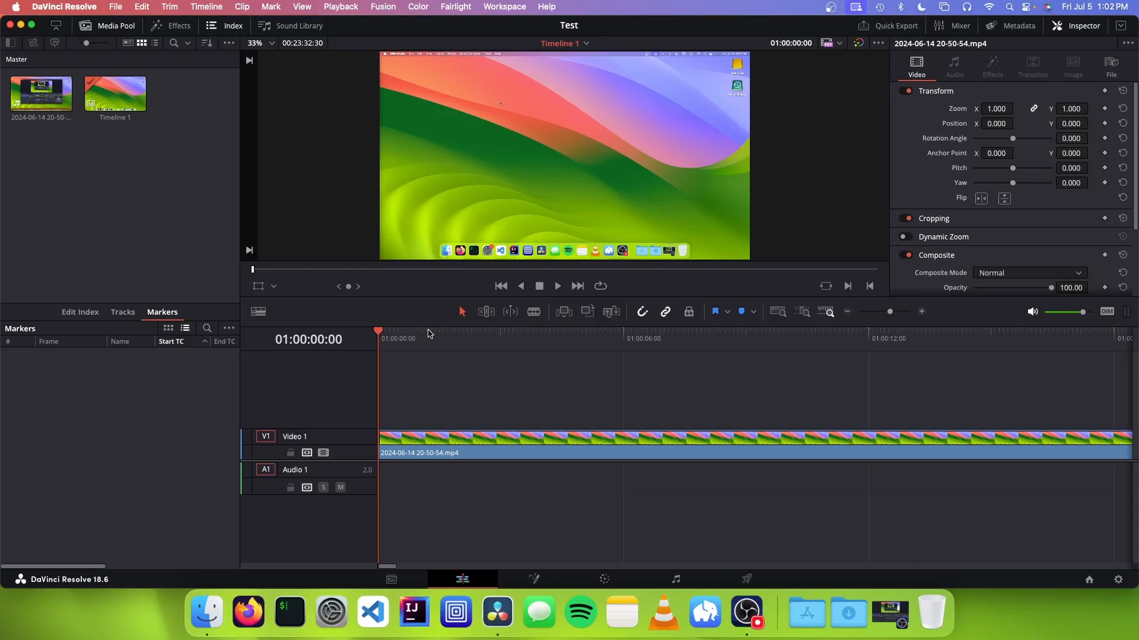
pyautogui.moveTo(429, 324)
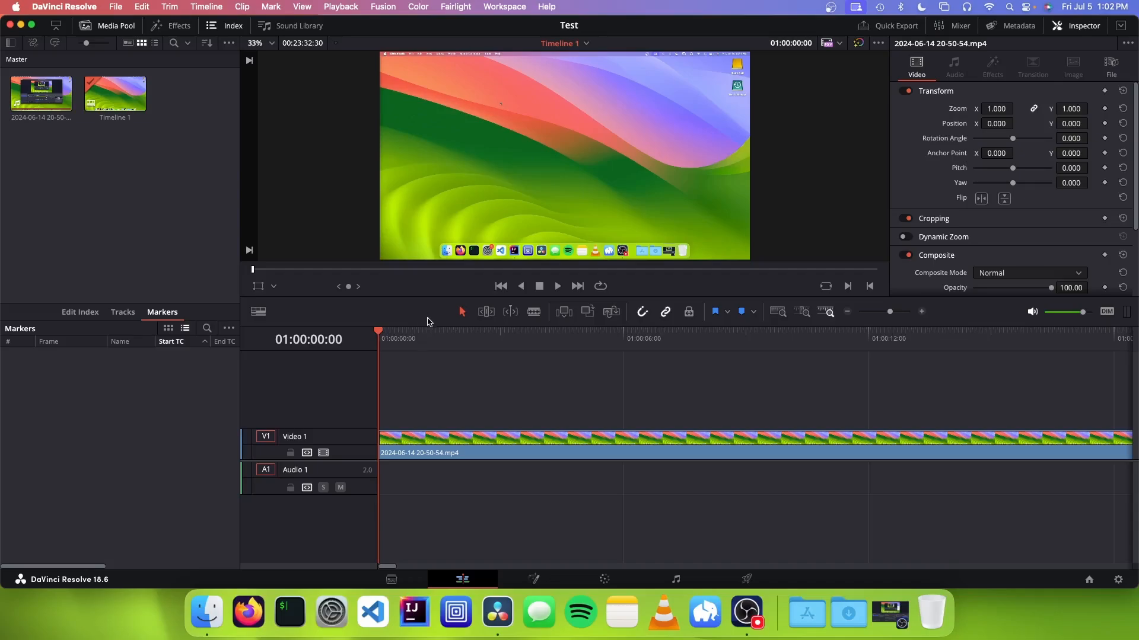
pyautogui.moveTo(434, 338)
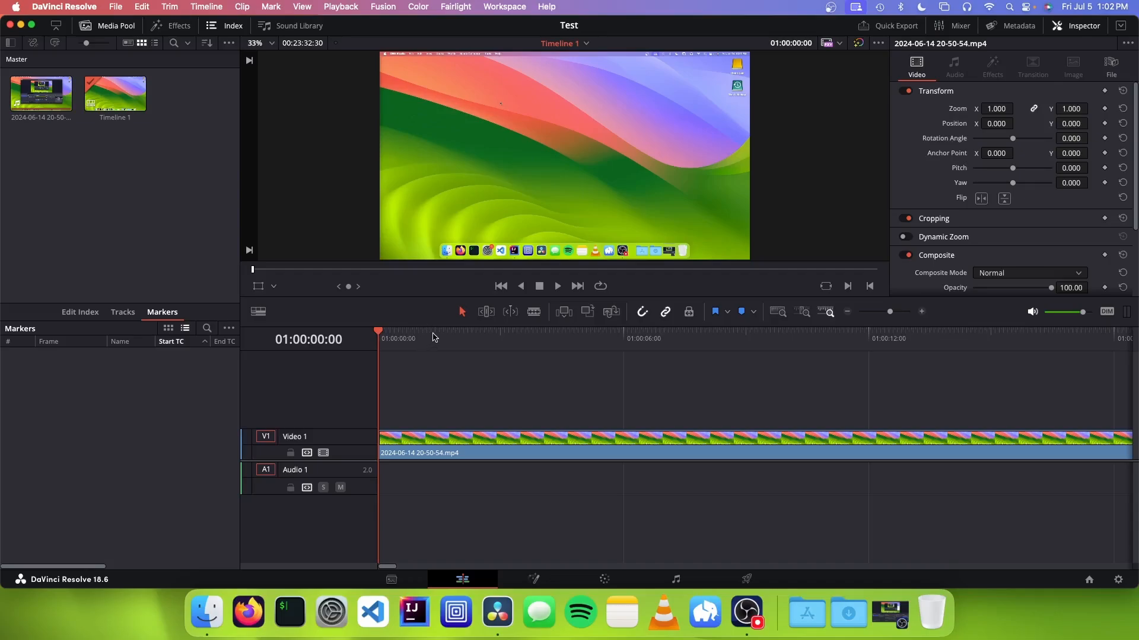
# Place the playhead at the first chapter point and add the Intro marker there.
pyautogui.click(480, 338)
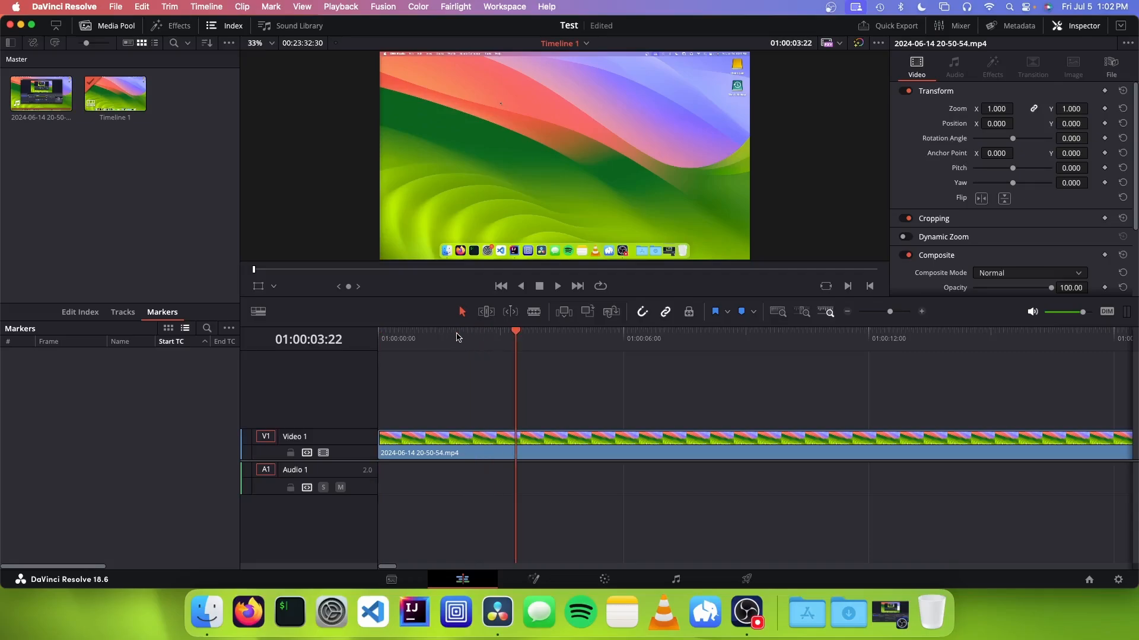
pyautogui.click(454, 338)
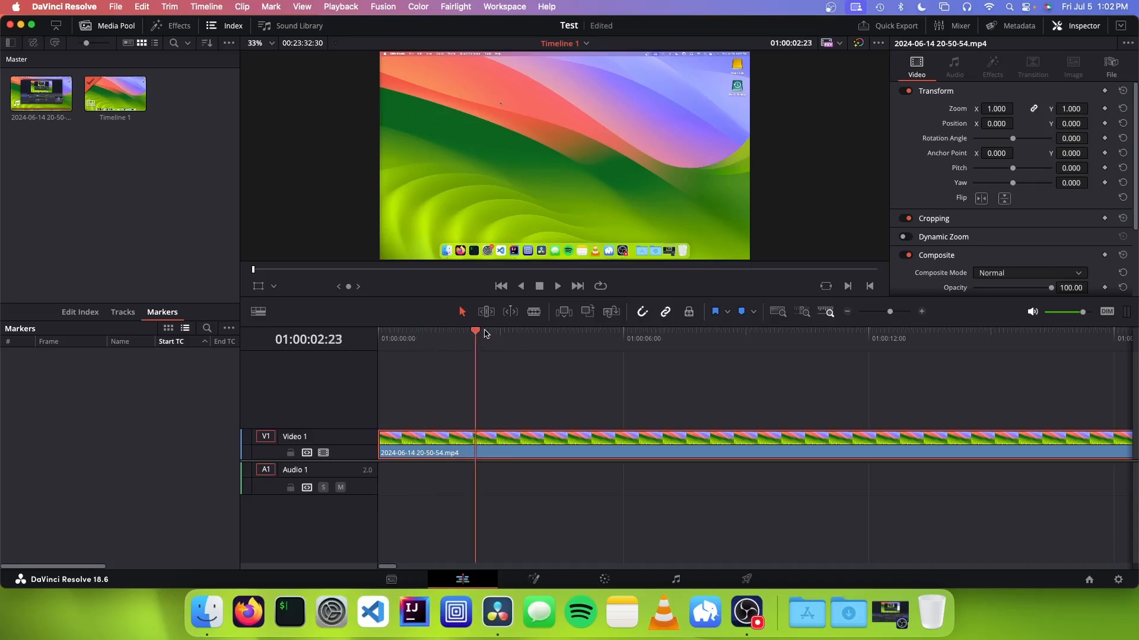
pyautogui.click(548, 338)
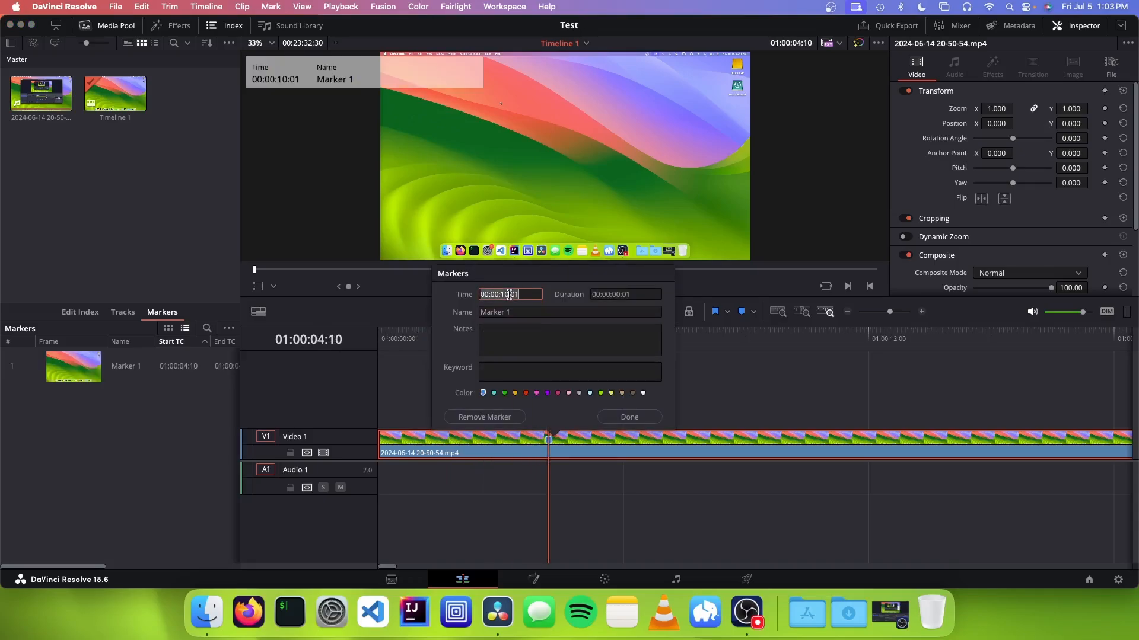
pyautogui.click(622, 294)
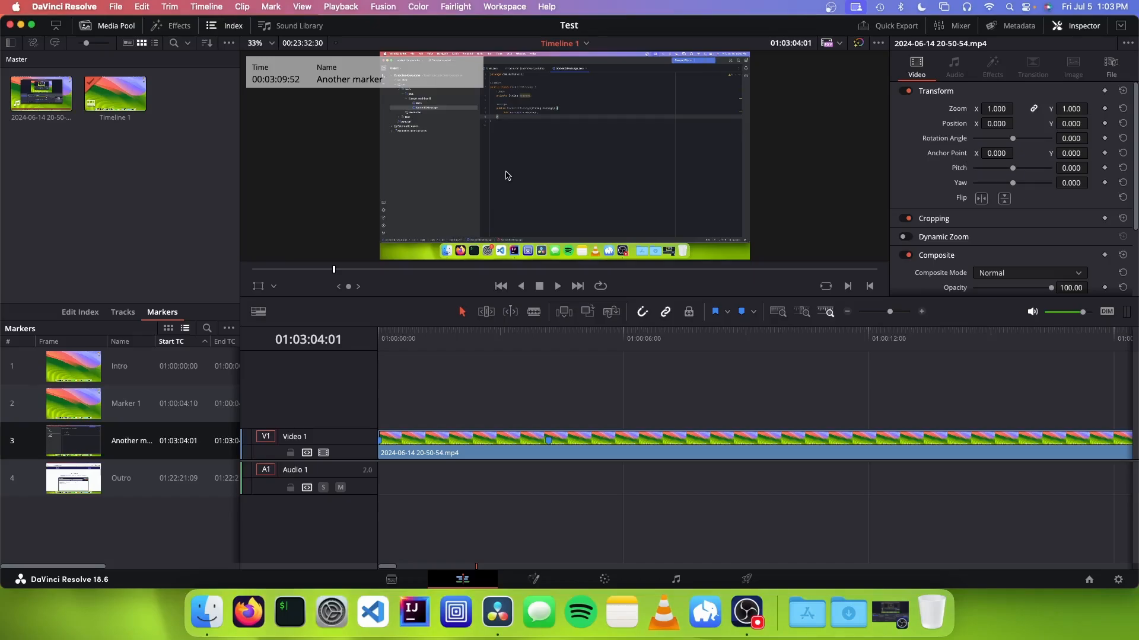
pyautogui.moveTo(471, 343)
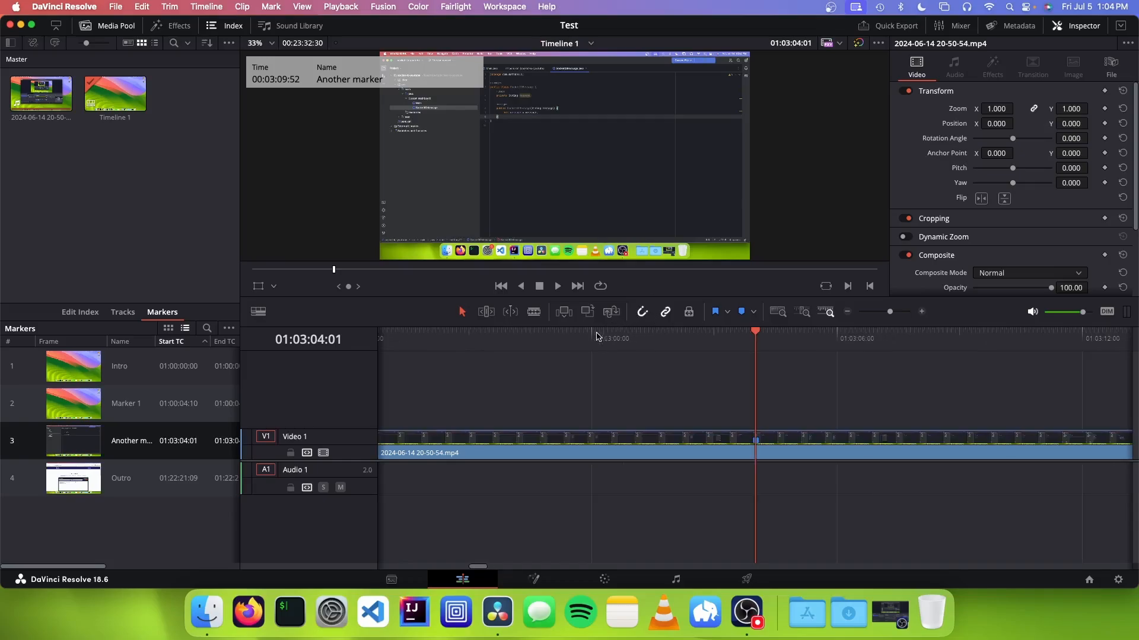
pyautogui.moveTo(530, 349)
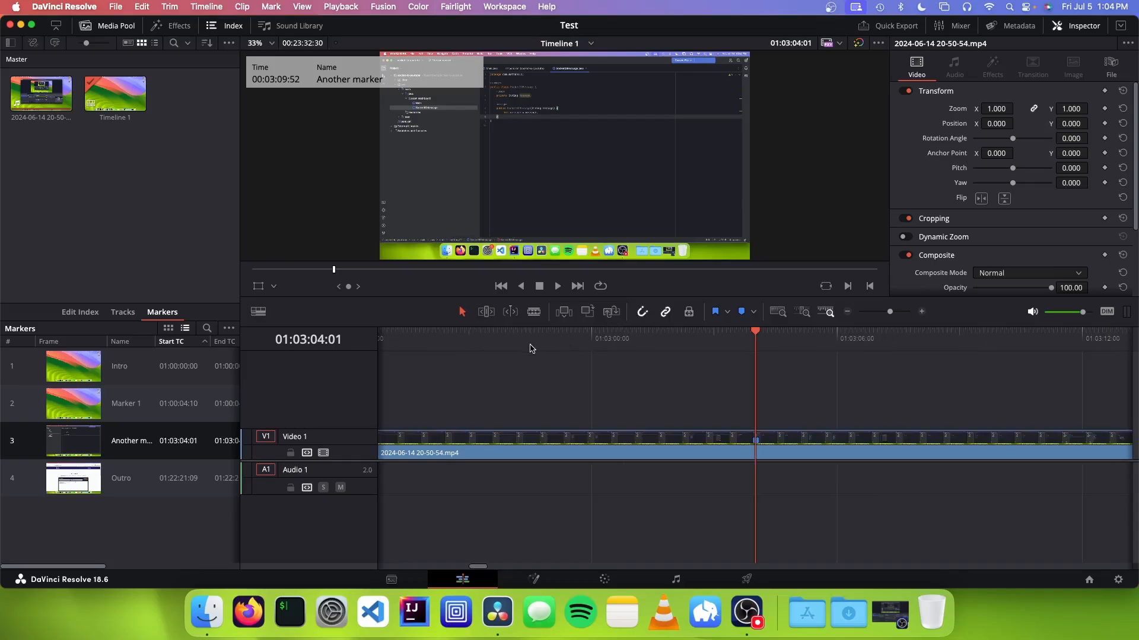
pyautogui.moveTo(522, 343)
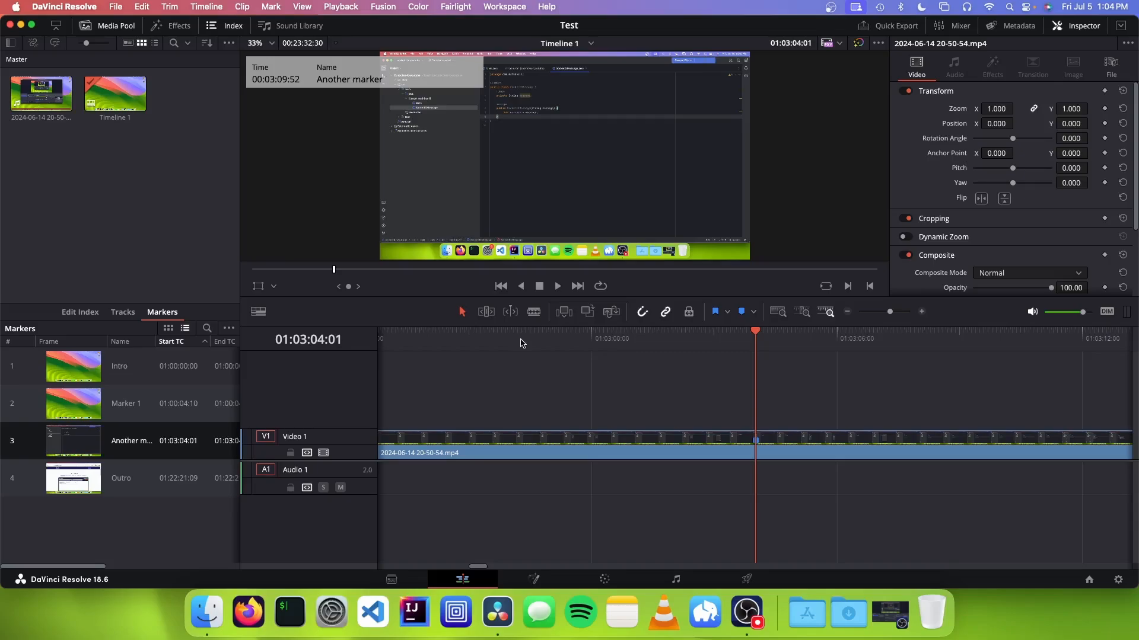
pyautogui.moveTo(592, 394)
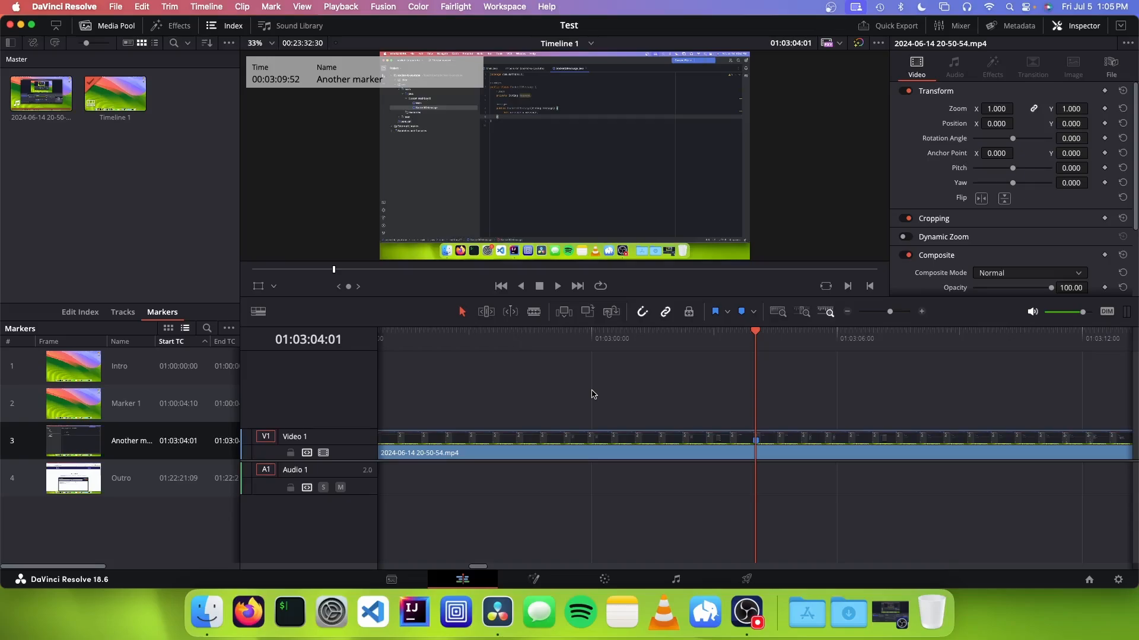
pyautogui.moveTo(538, 419)
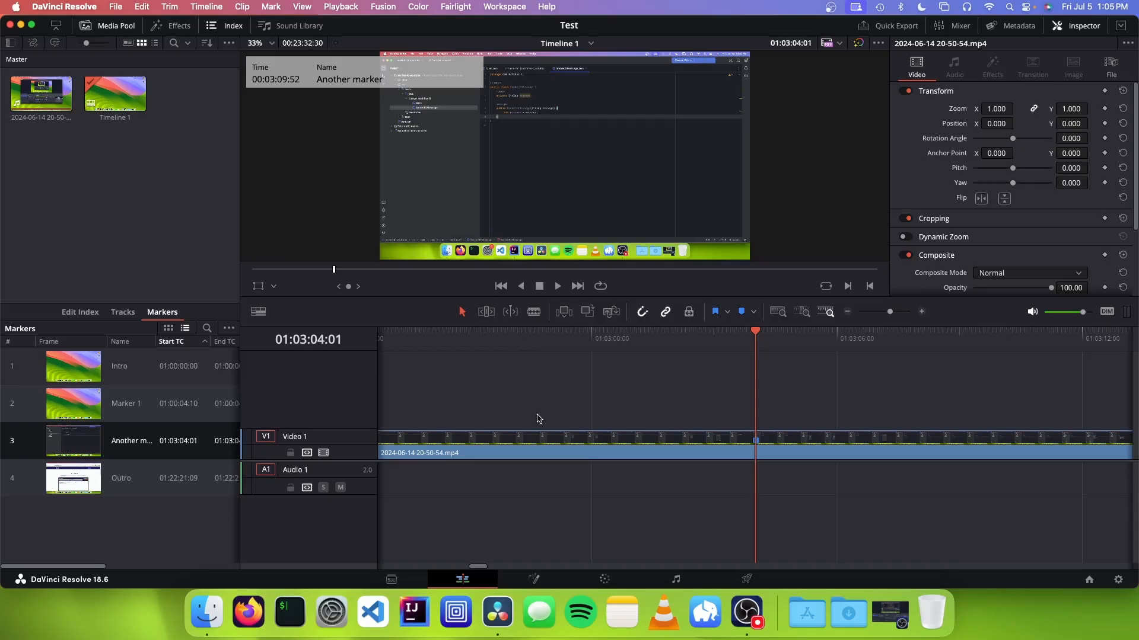
# On the Deliver page, enable direct YouTube upload with Chapters from Markers for the 1080p preset.
pyautogui.click(746, 579)
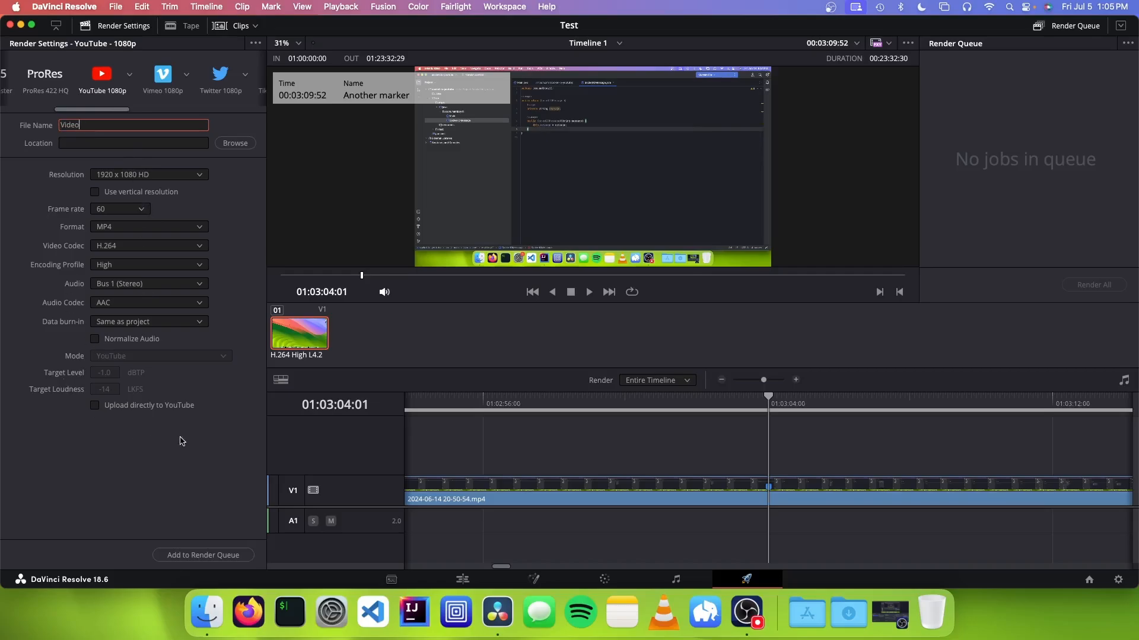
pyautogui.moveTo(143, 414)
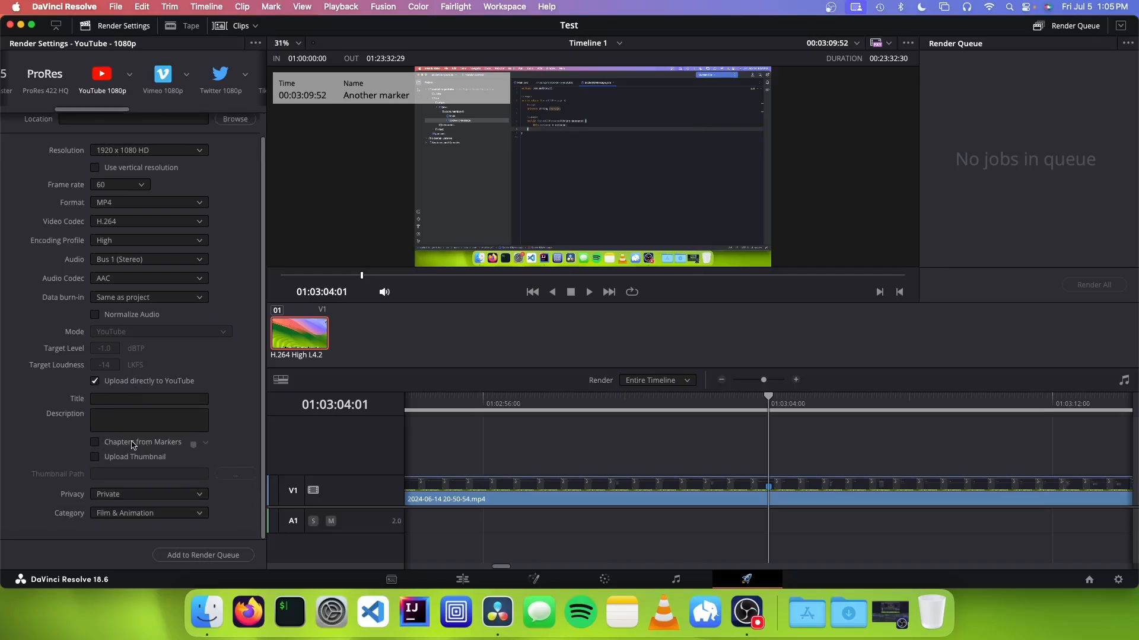
pyautogui.click(205, 444)
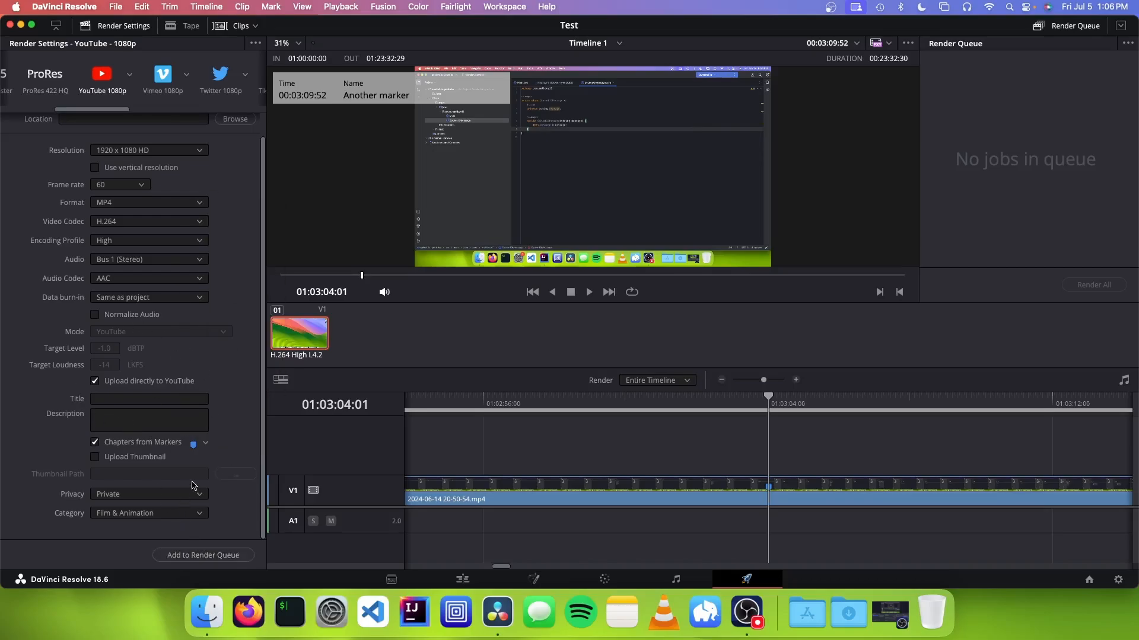
pyautogui.click(203, 555)
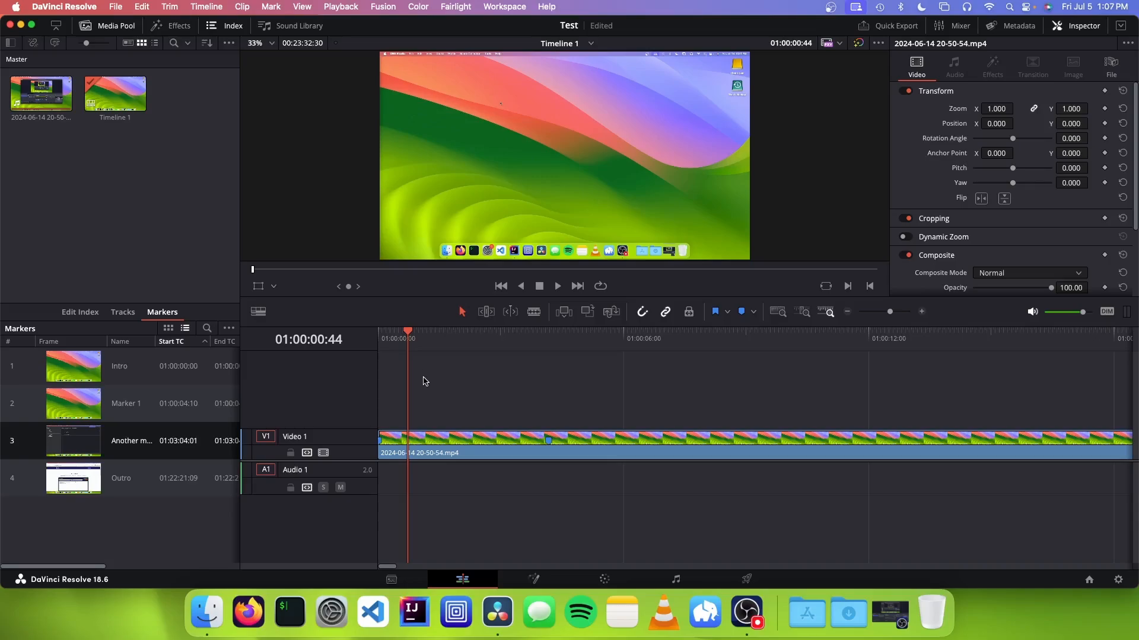
pyautogui.moveTo(424, 378)
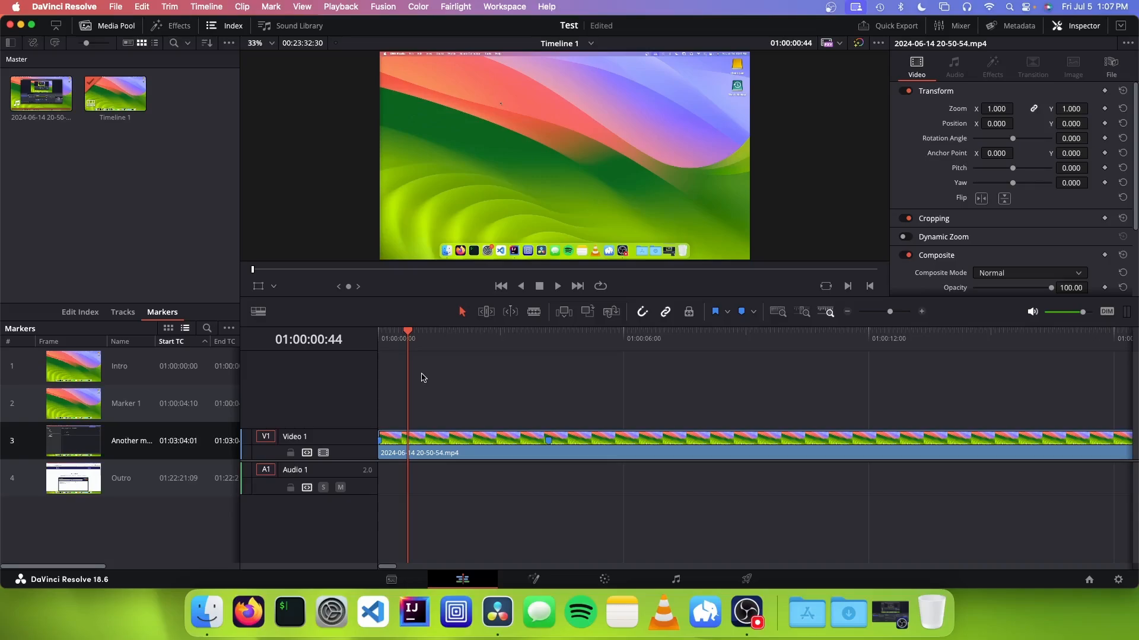
pyautogui.moveTo(423, 376)
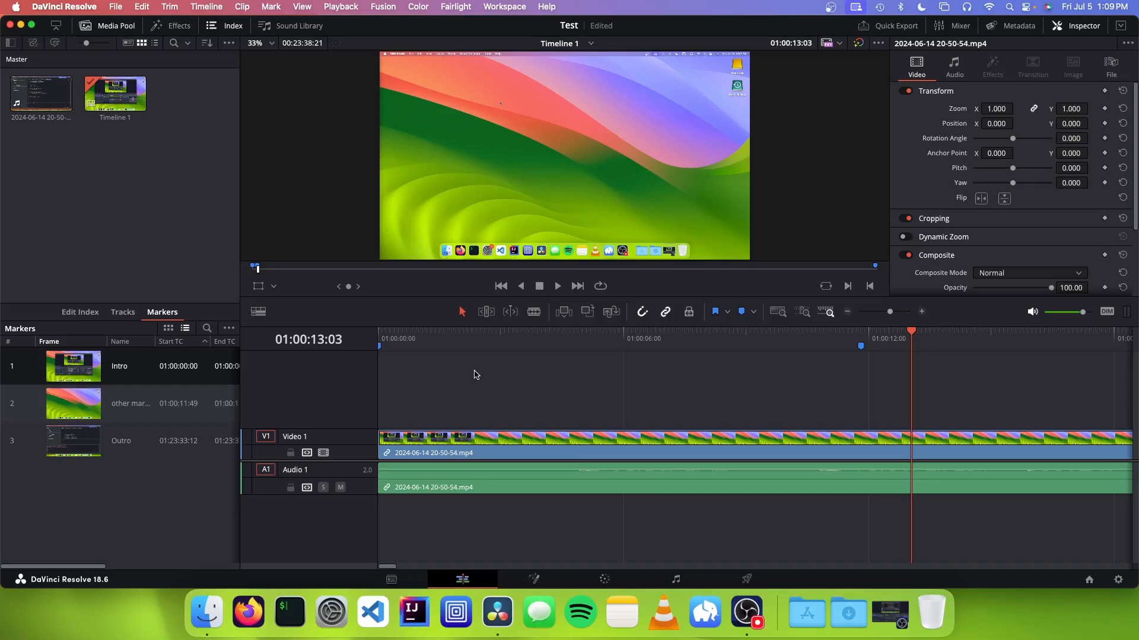
pyautogui.moveTo(187, 244)
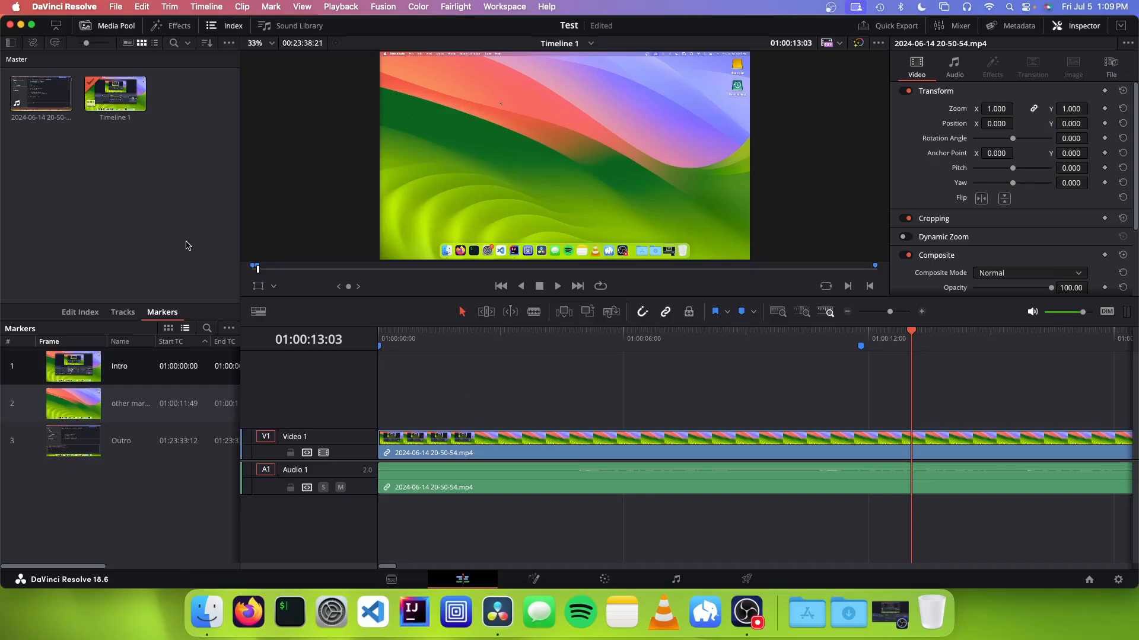
# Select Timeline 1 in the Media Pool, whose markers index lists Intro, other marker and Outro.
pyautogui.click(114, 92)
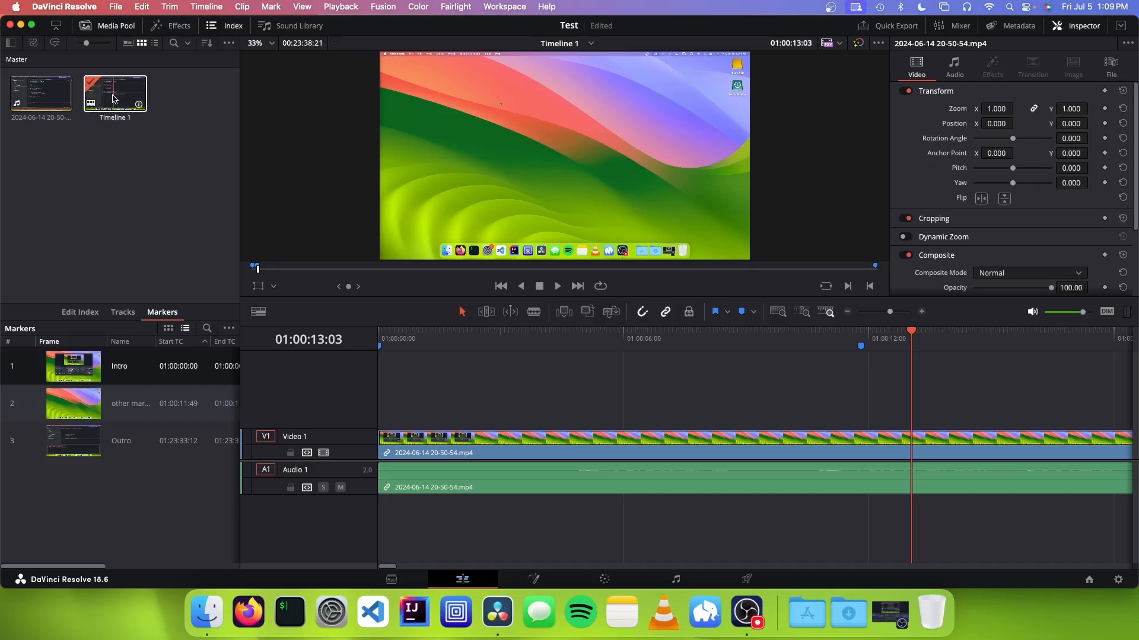
# Export Timeline 1's markers to an EDL file saved in Downloads.
pyautogui.rightClick(113, 95)
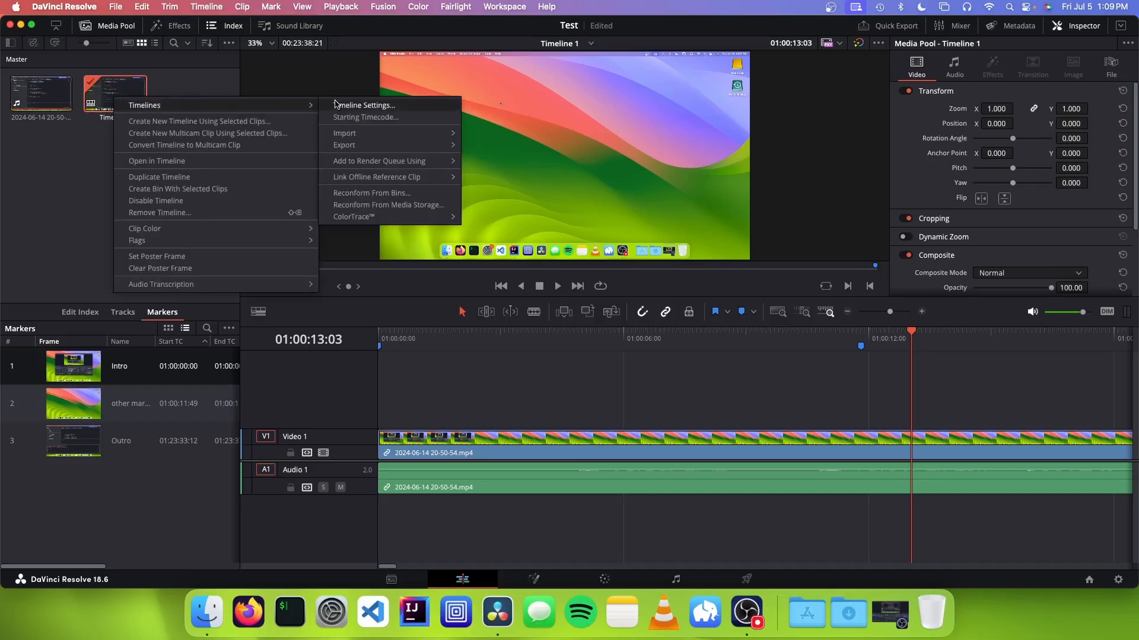
pyautogui.moveTo(345, 145)
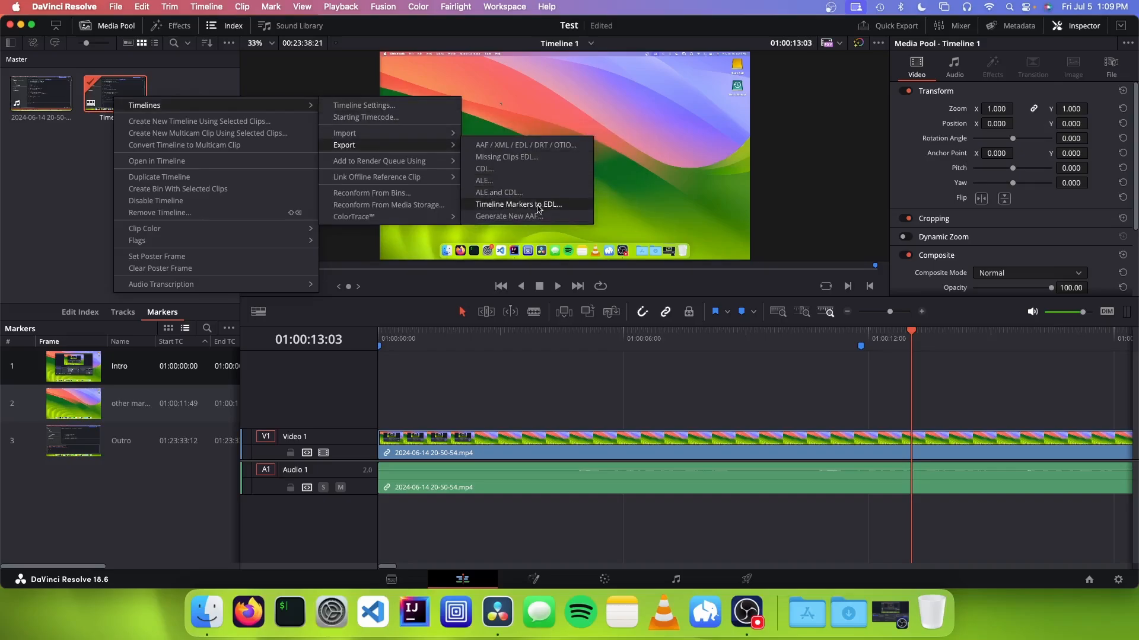
pyautogui.click(518, 204)
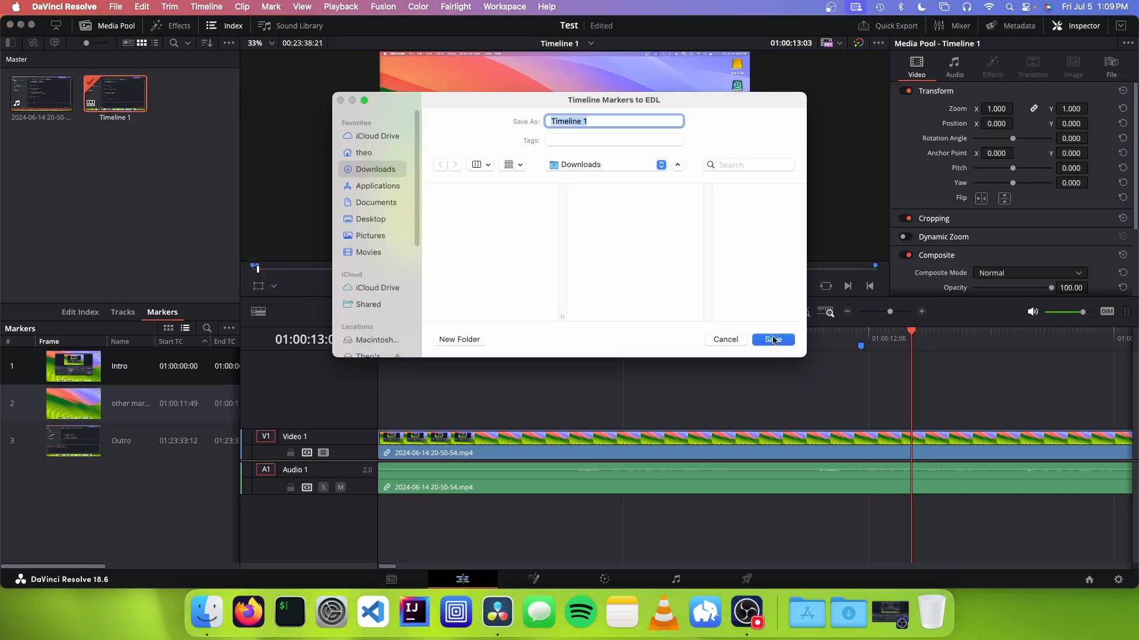
pyautogui.click(771, 339)
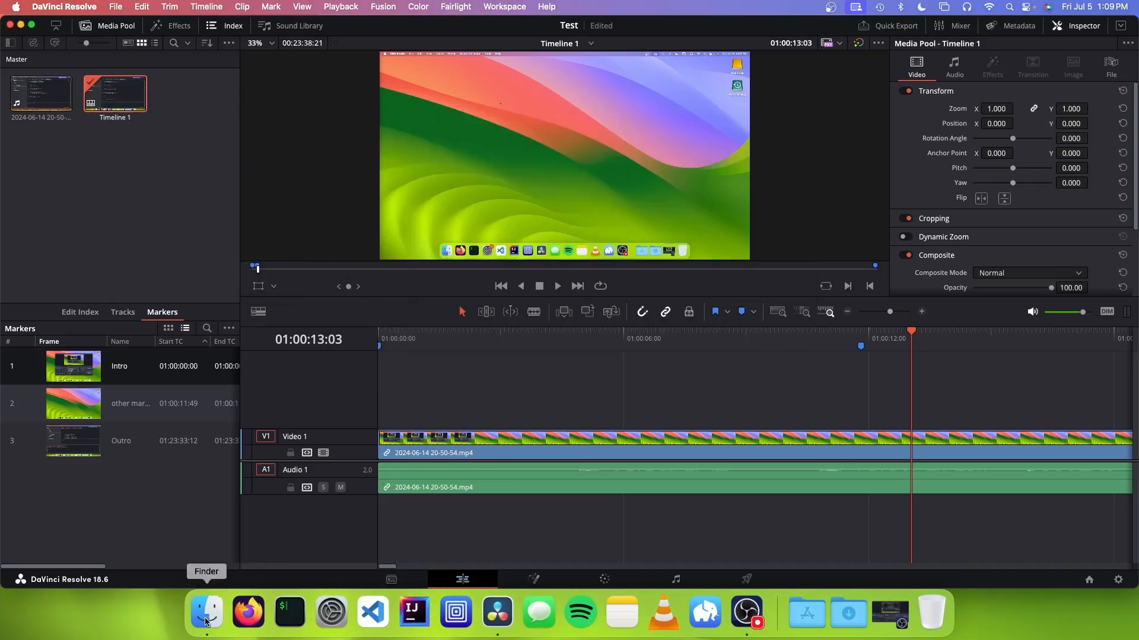
# Open Timeline 1.edl from Downloads in TextEdit and highlight its marker entries.
pyautogui.click(205, 613)
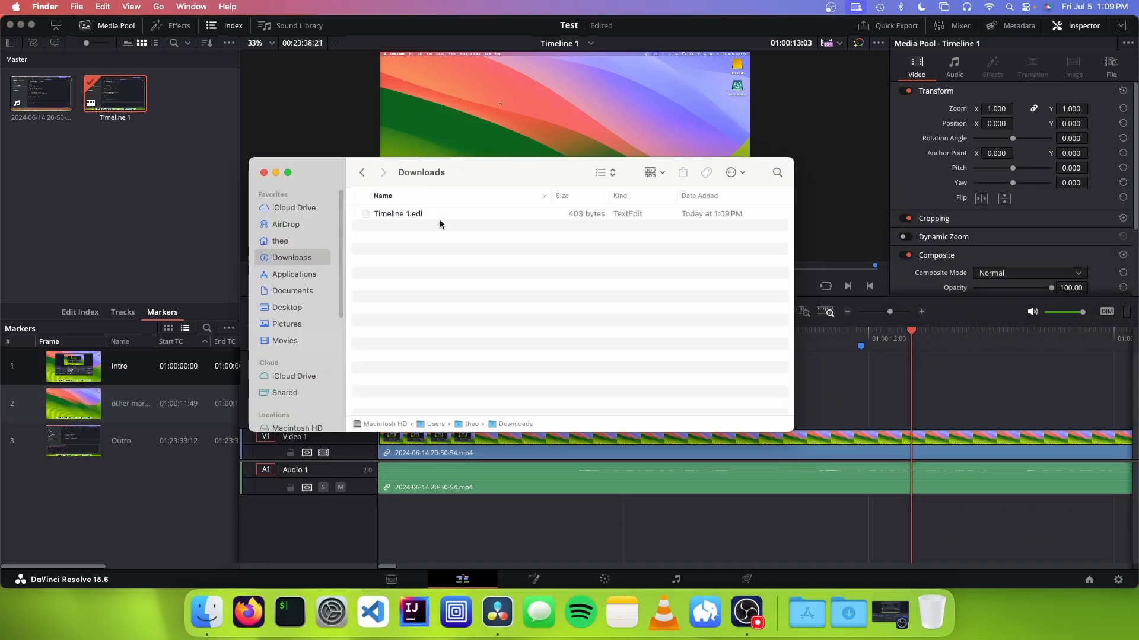
pyautogui.doubleClick(397, 213)
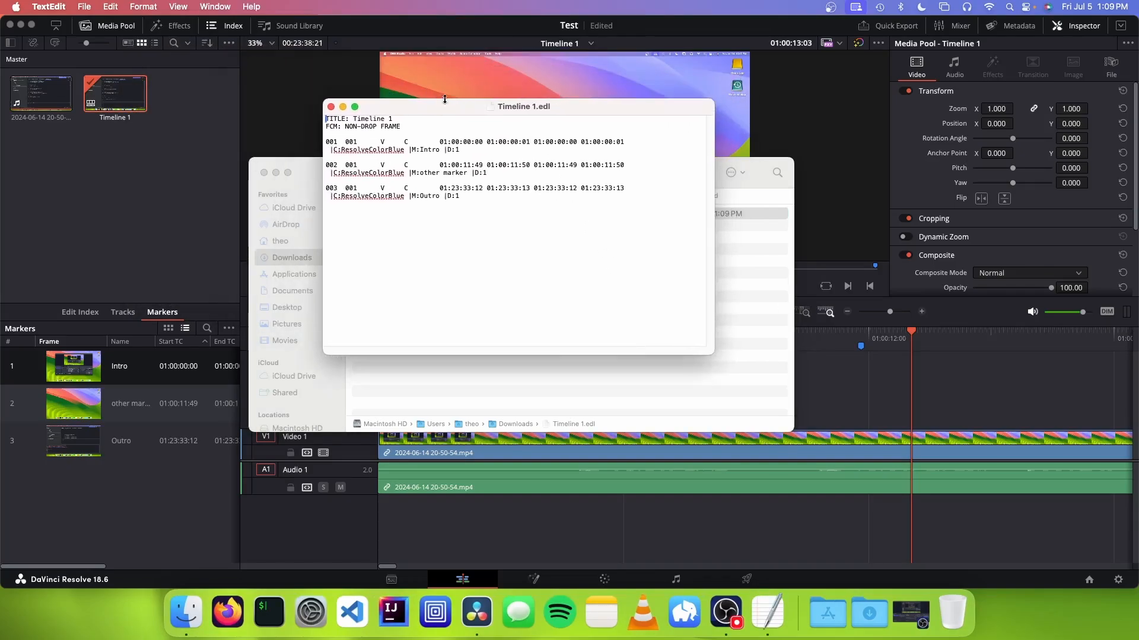
pyautogui.moveTo(326, 138); pyautogui.dragTo(625, 196)
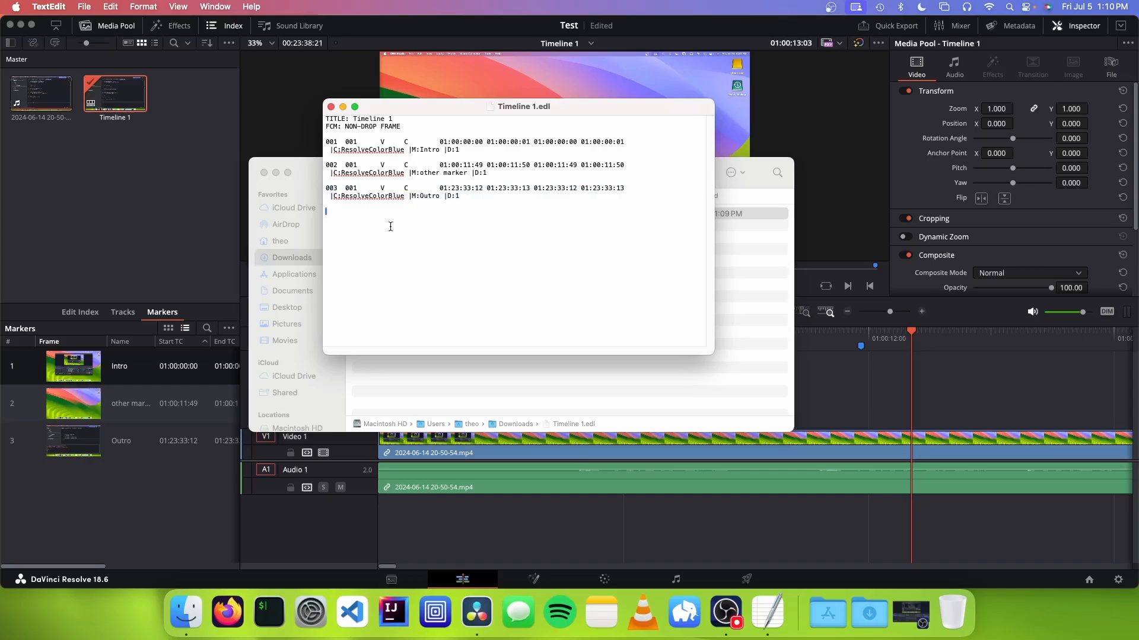
pyautogui.moveTo(391, 225)
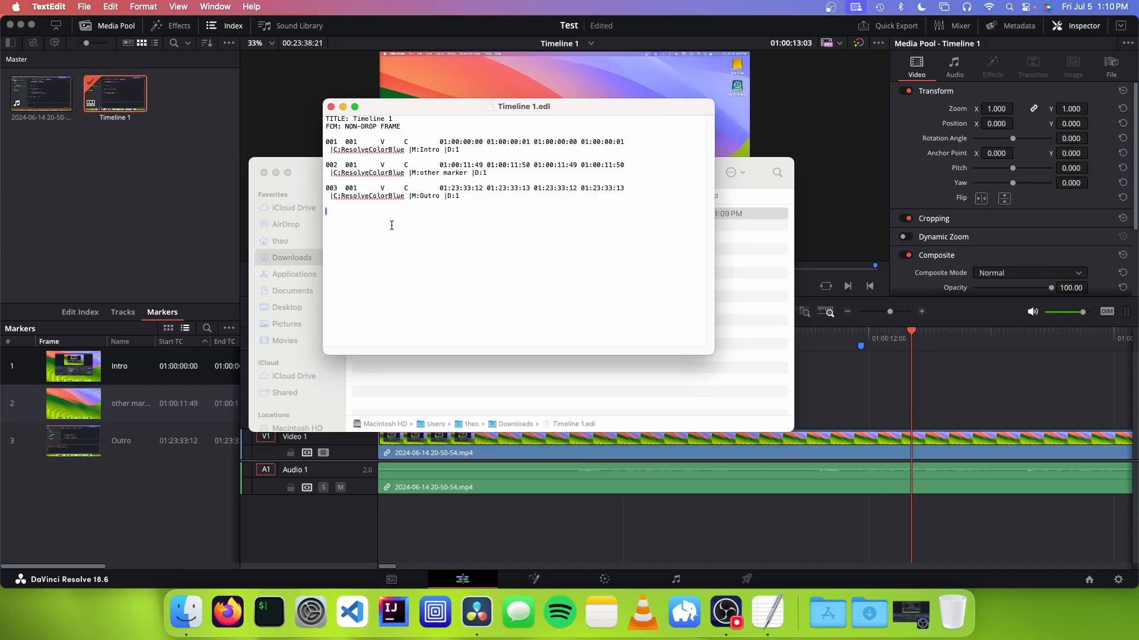
pyautogui.moveTo(478, 193)
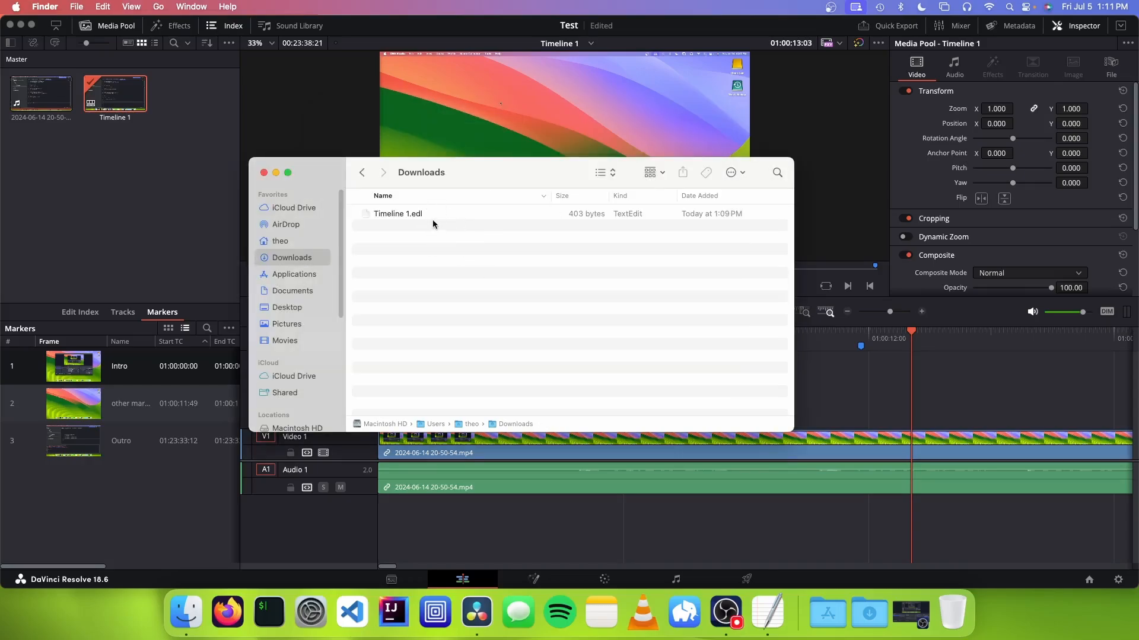
pyautogui.moveTo(228, 612)
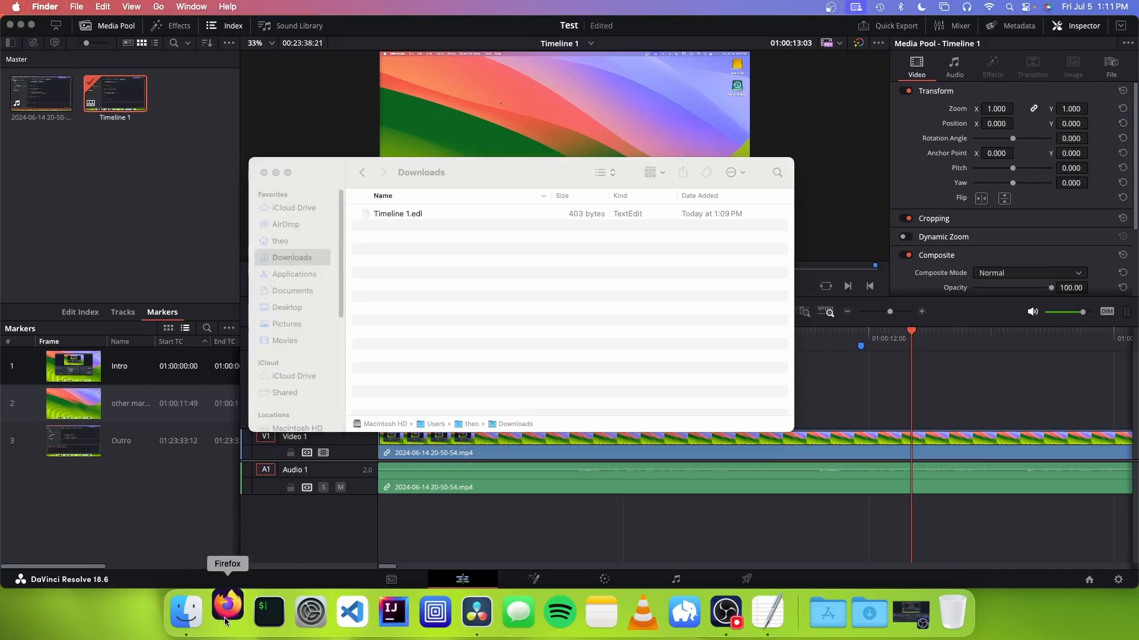
# Download the MacOS-EDL-to-Youtube-Chapters repository from GitHub as a ZIP.
pyautogui.click(228, 612)
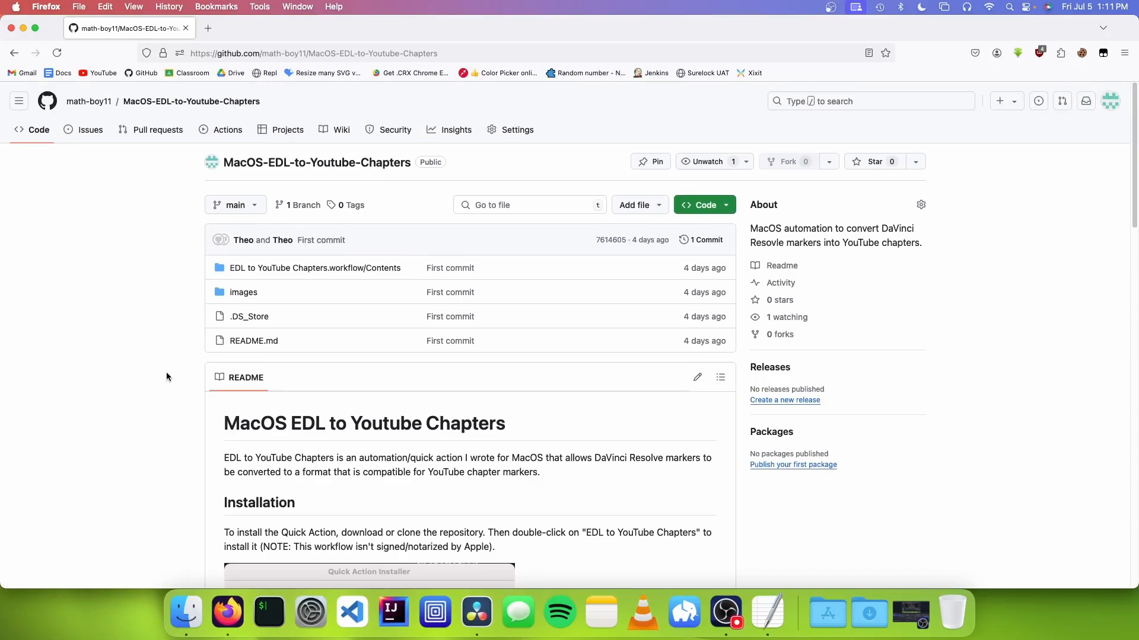
pyautogui.moveTo(169, 376)
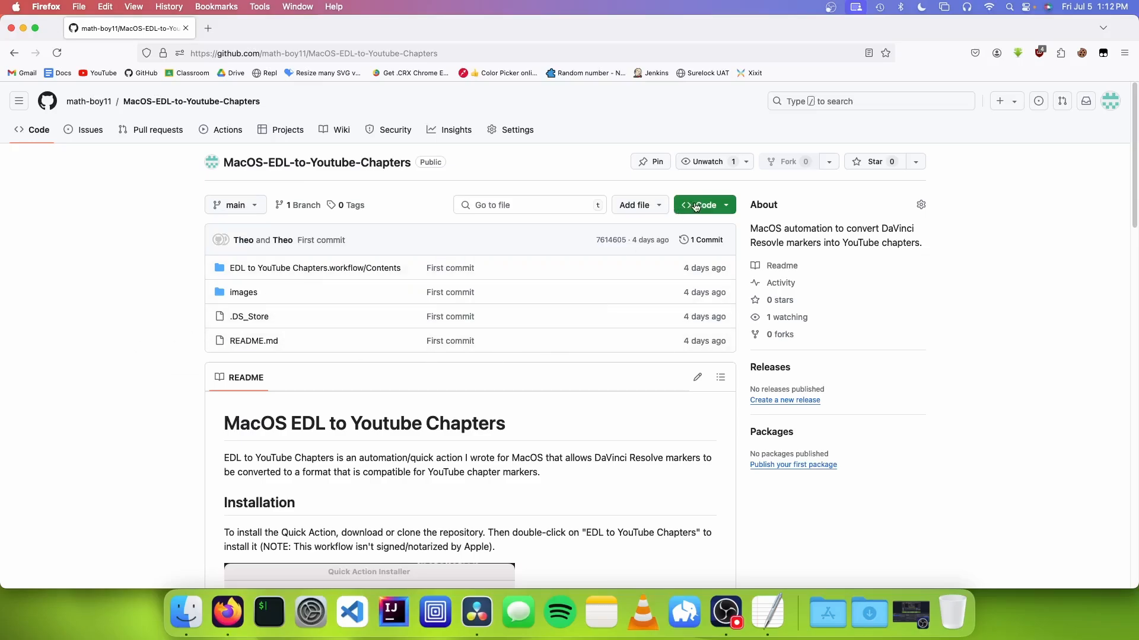
pyautogui.click(701, 205)
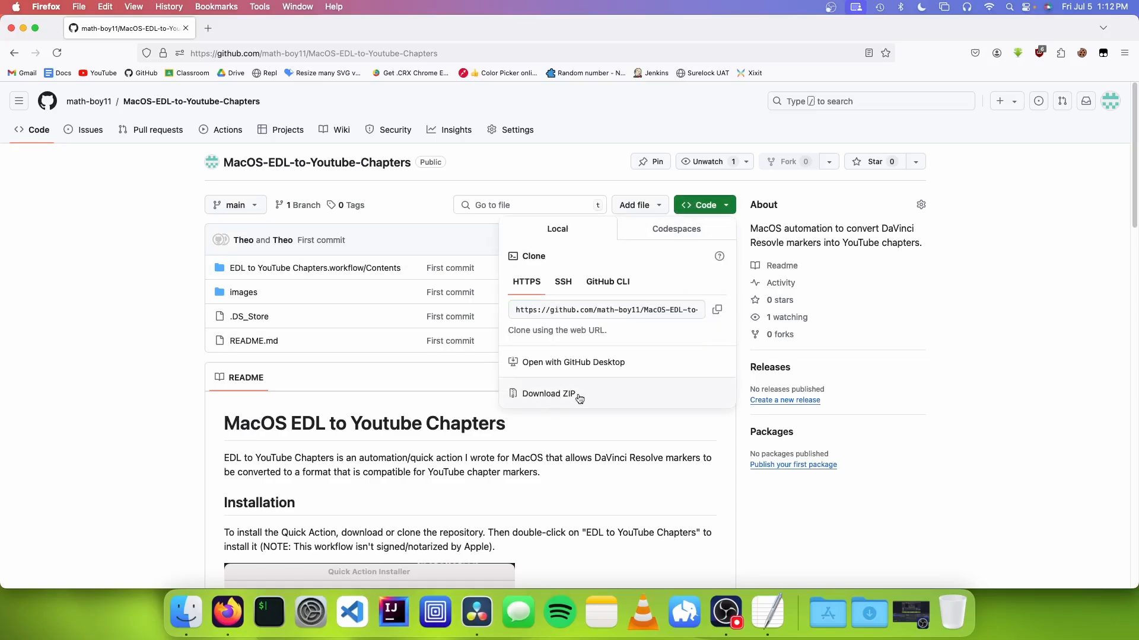
pyautogui.click(551, 392)
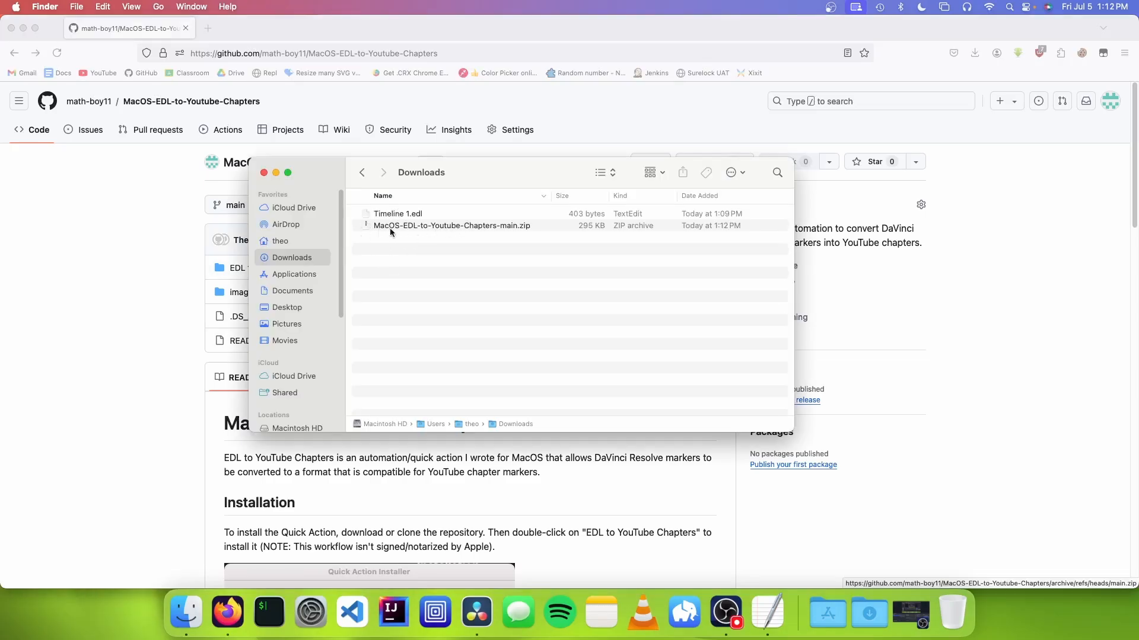
# Unzip the repository in Downloads and install the EDL to YouTube Chapters workflow.
pyautogui.click(451, 226)
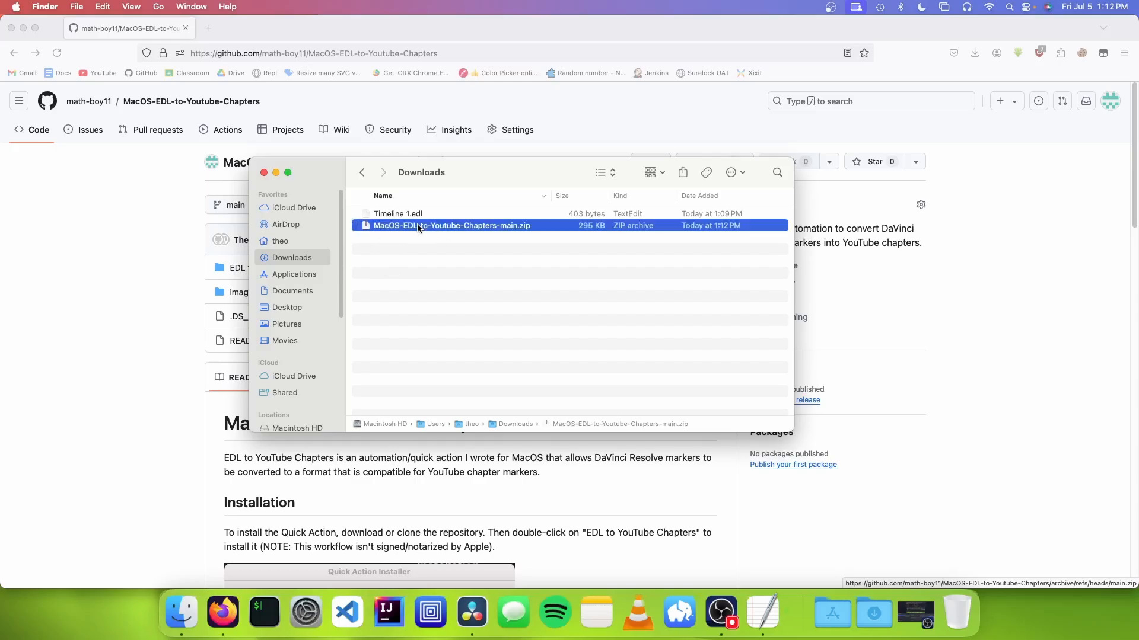
pyautogui.doubleClick(451, 225)
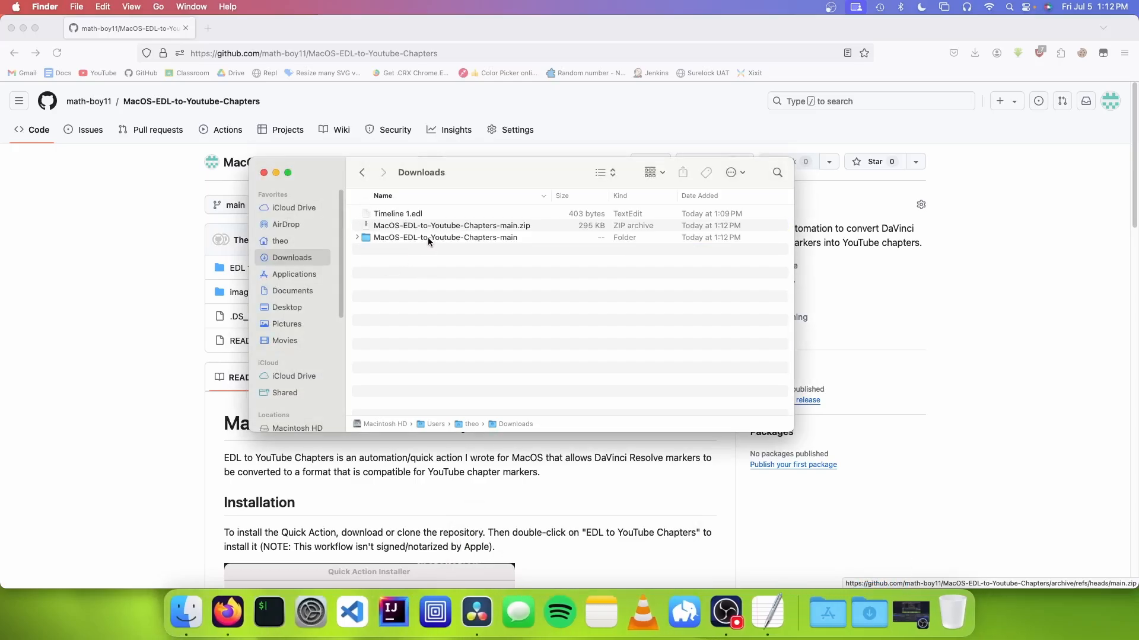
pyautogui.doubleClick(444, 237)
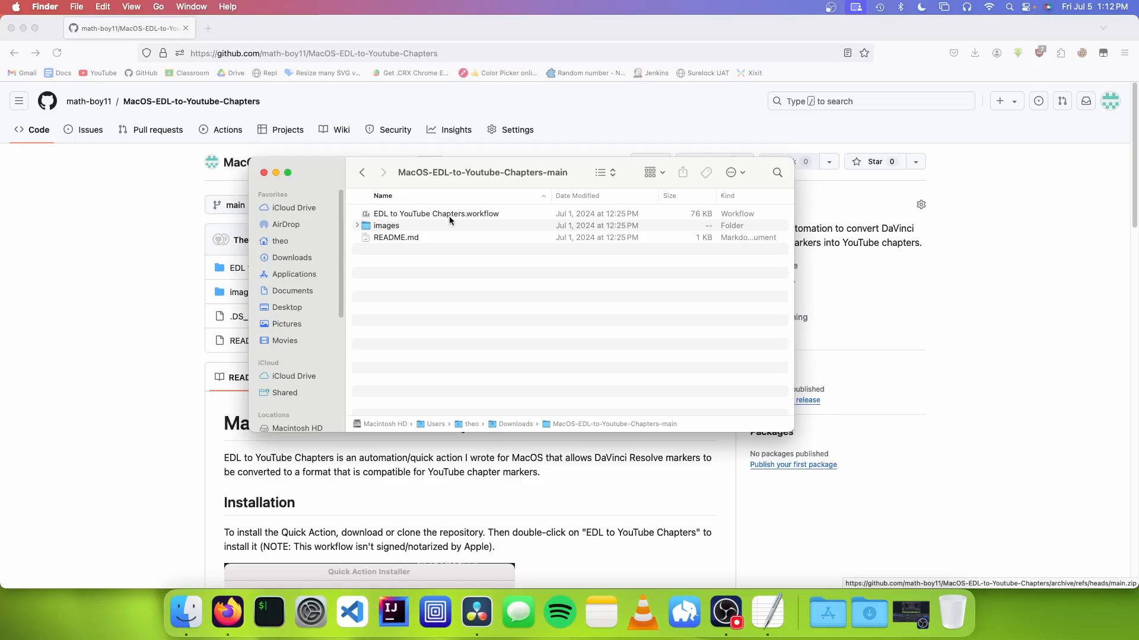
pyautogui.moveTo(439, 218)
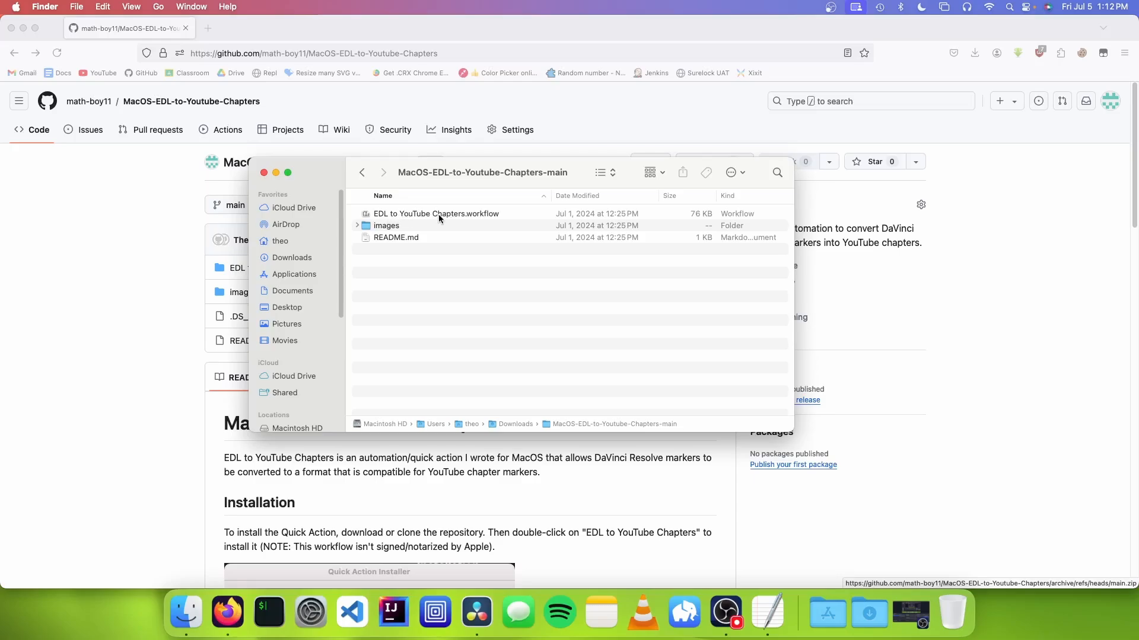
pyautogui.doubleClick(435, 214)
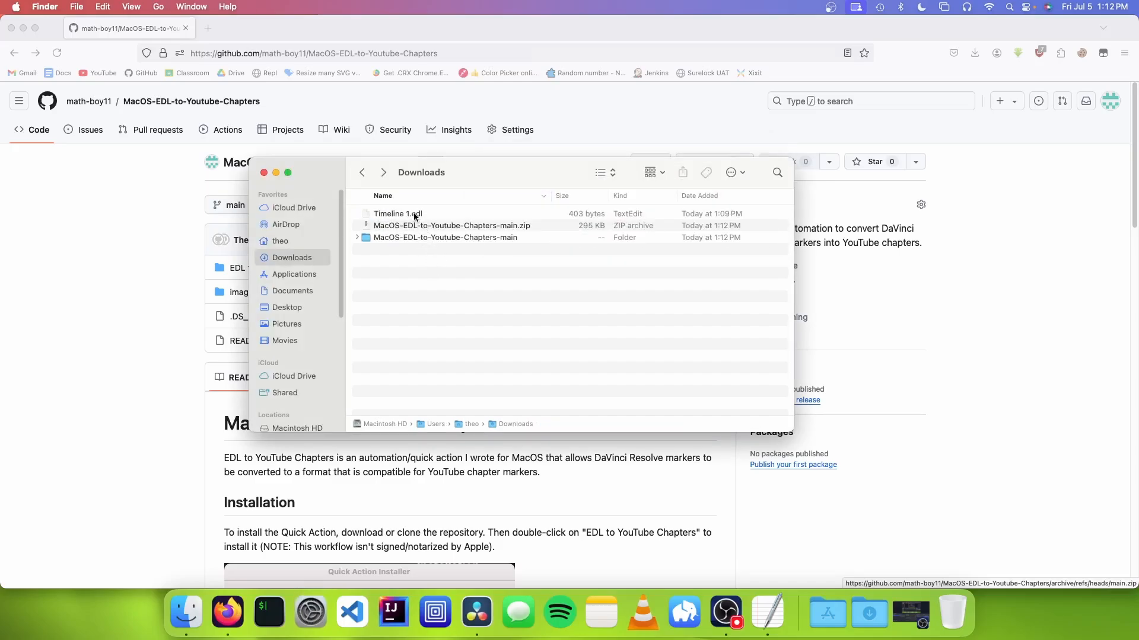
# Run the EDL to YouTube Chapters quick action on Timeline 1.edl, producing 00:00 Intro, 00:11 other marker, 23:33 Outro.
pyautogui.rightClick(397, 213)
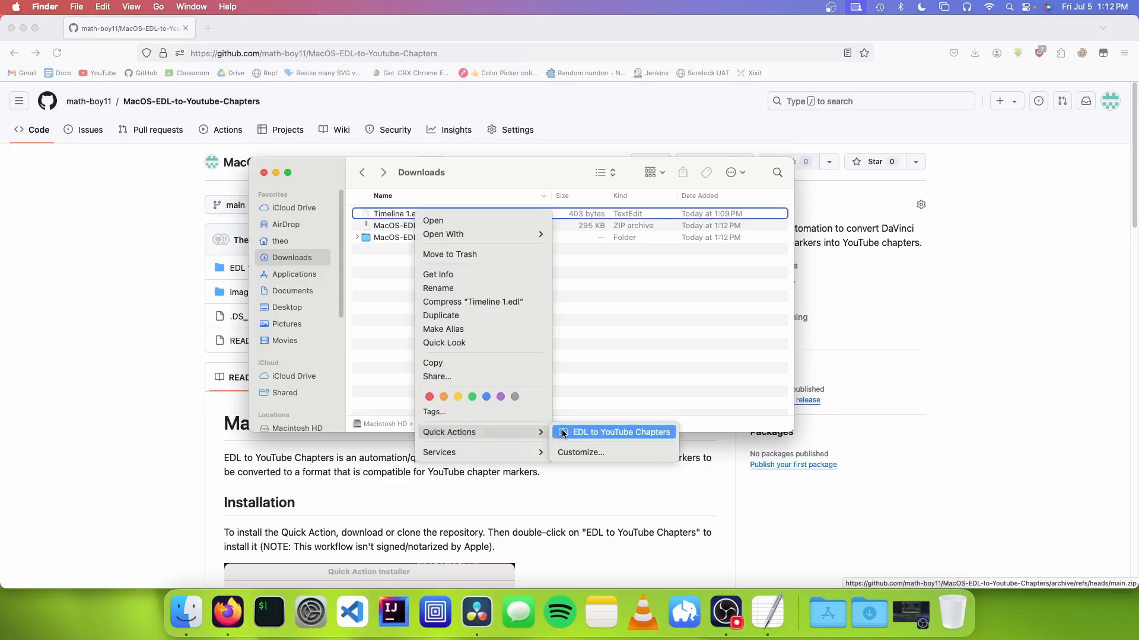
pyautogui.click(619, 432)
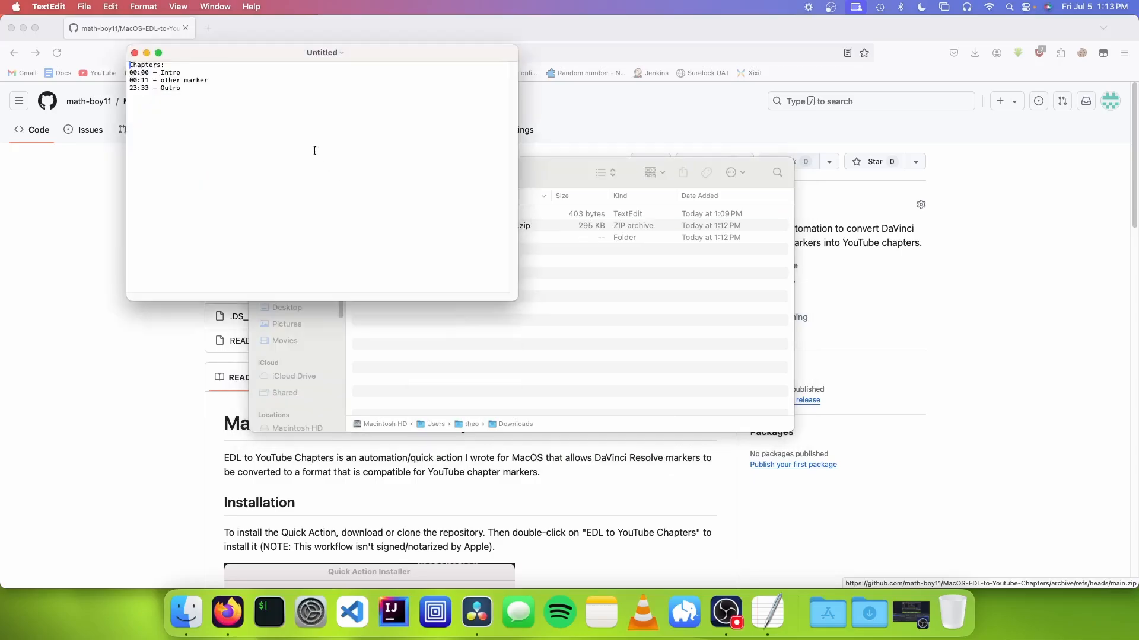